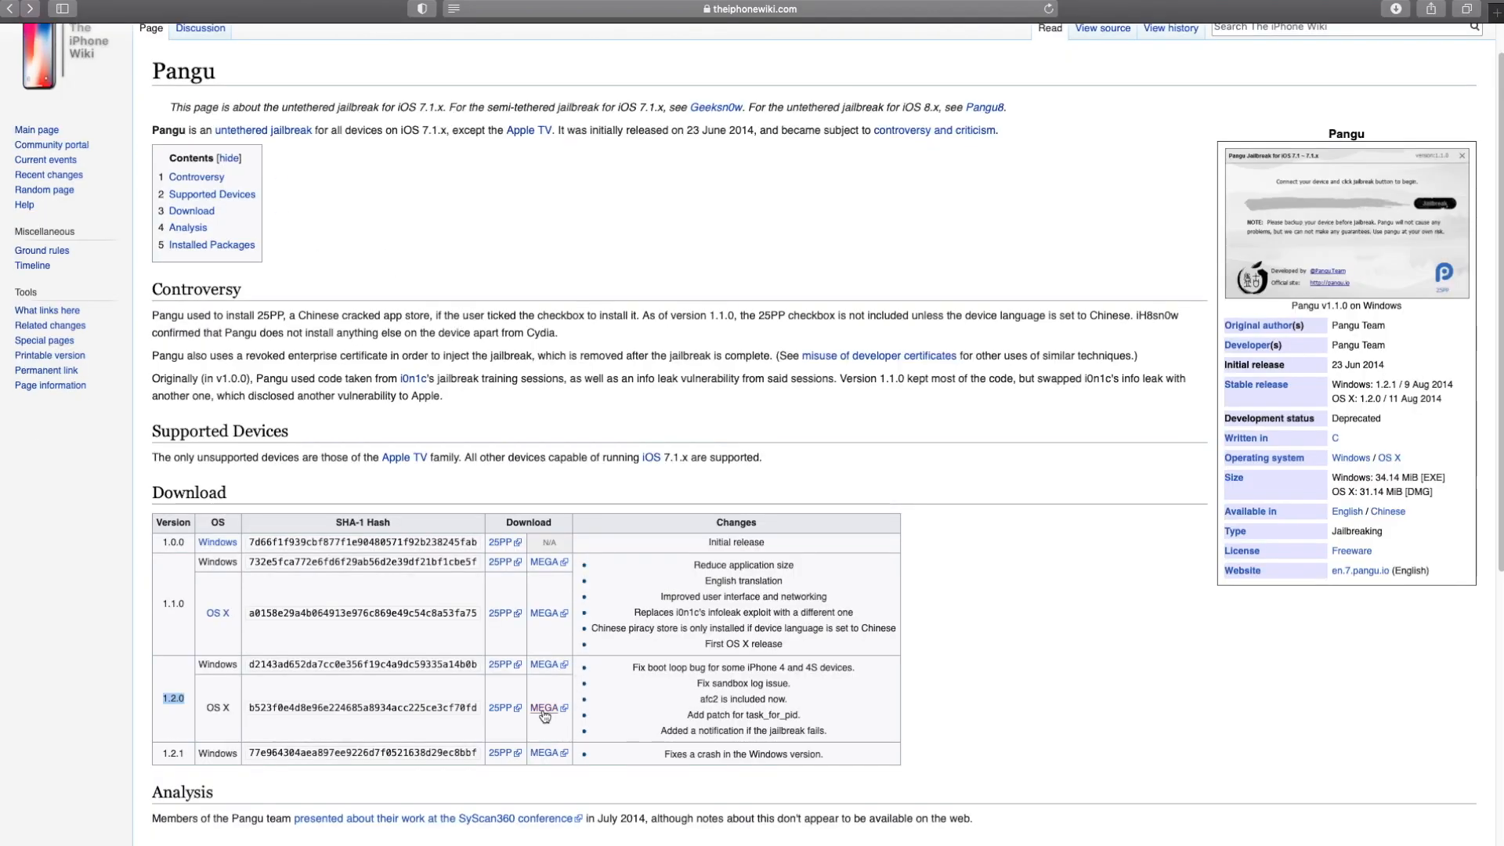
Download the Pangu 1.2.0 OS X disk image via the MEGA link on The iPhone Wiki.
left_click(544, 708)
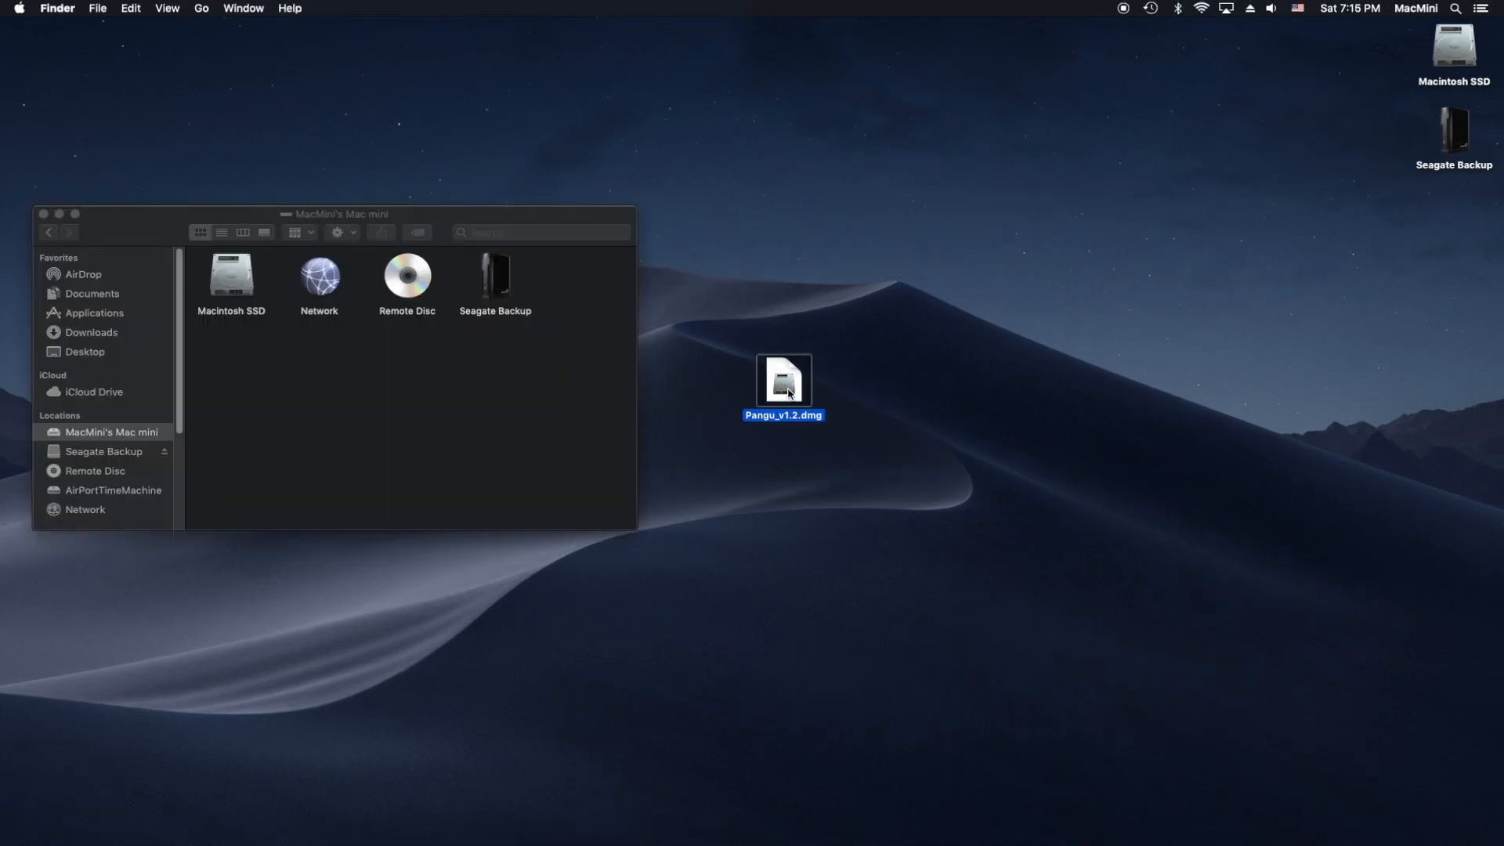
Mount Pangu_v1.2.dmg and copy the pangu app into Applications.
double_click(783, 379)
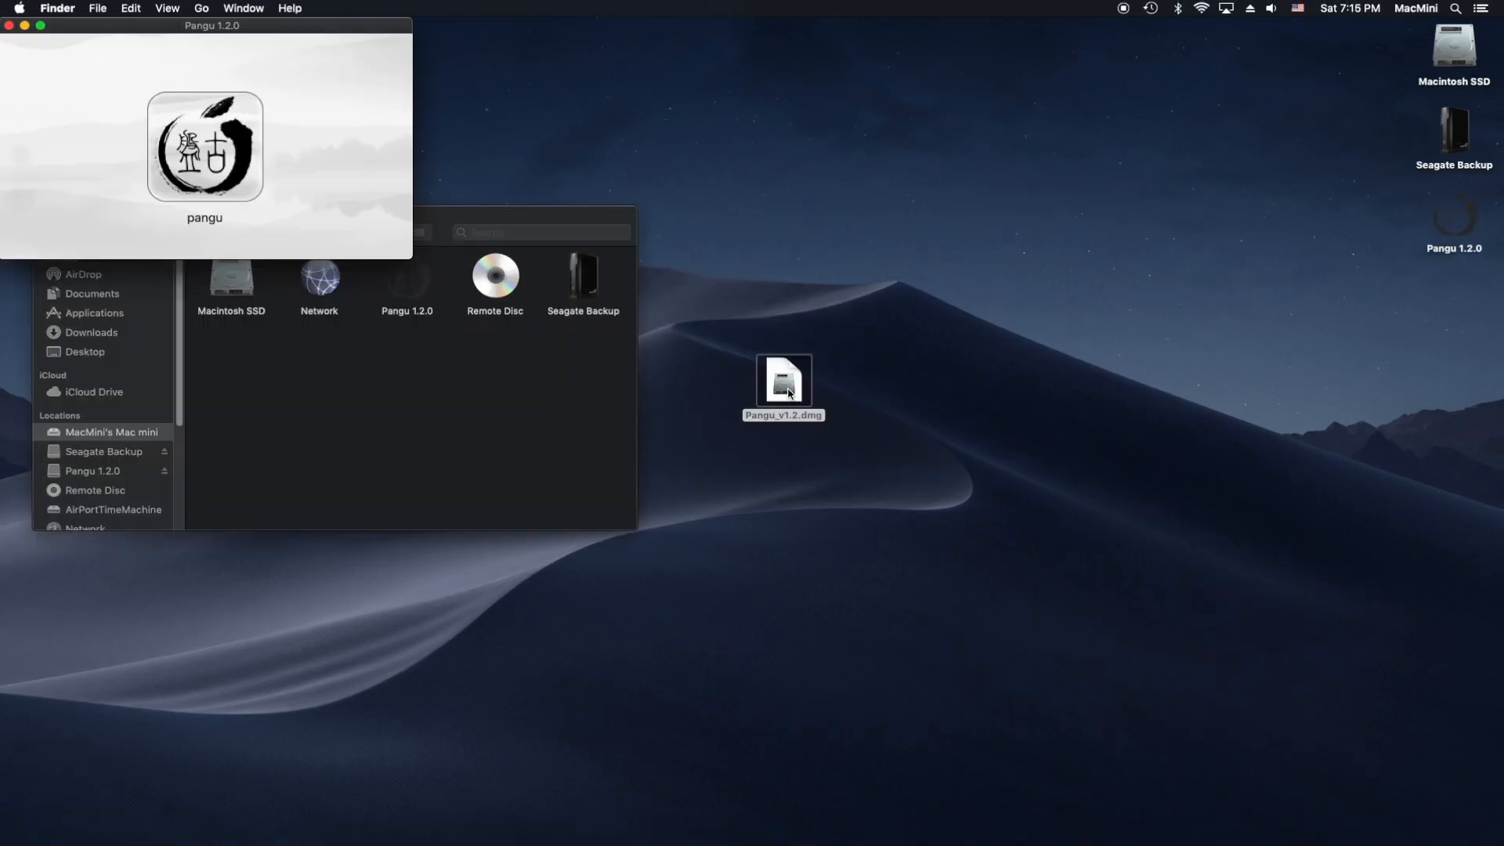
left_click_drag(211, 27, 920, 199)
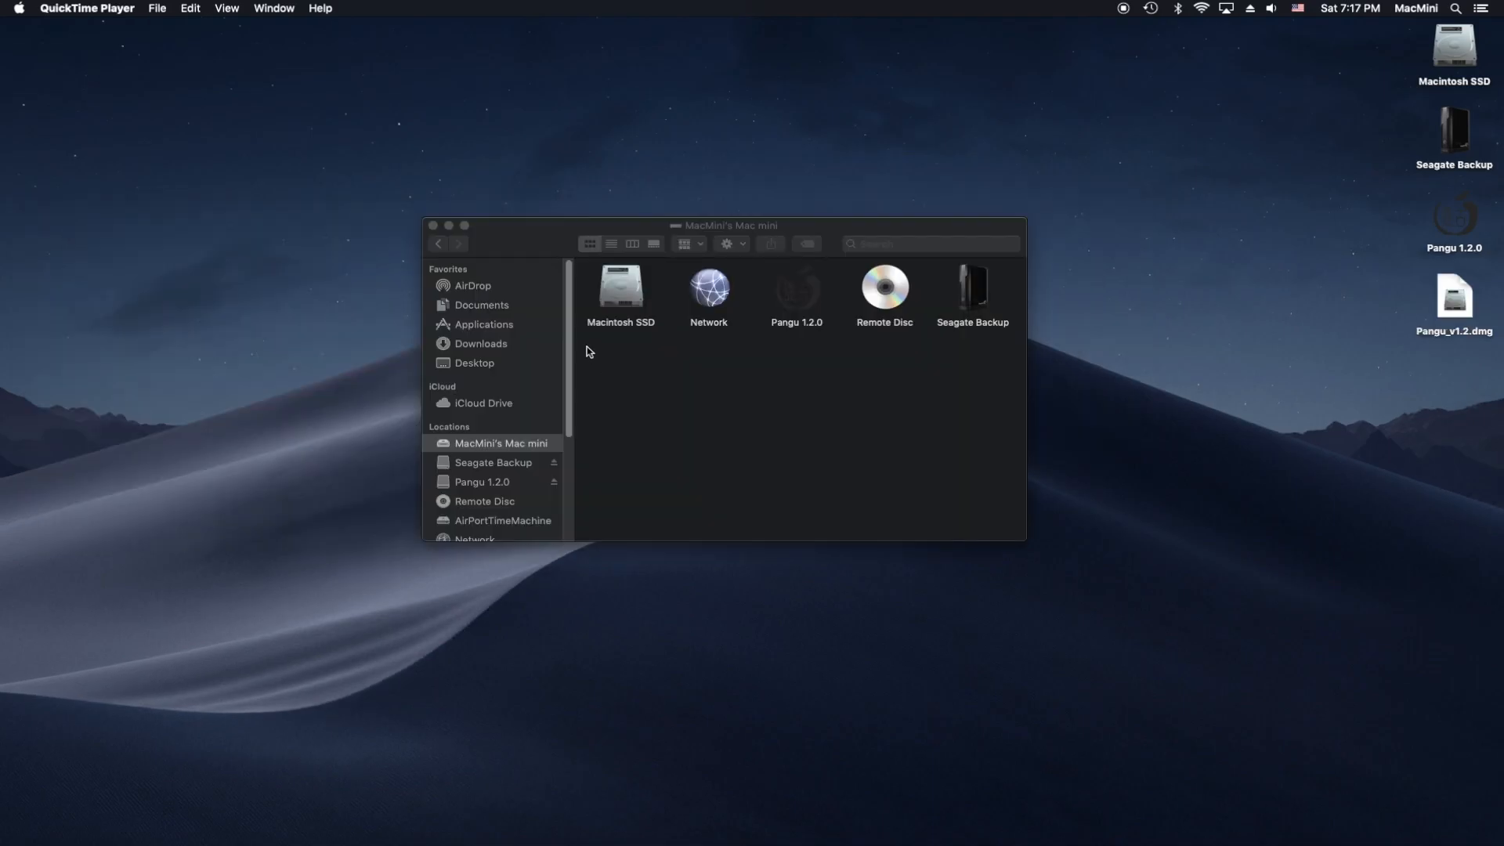
mouse_move(490, 343)
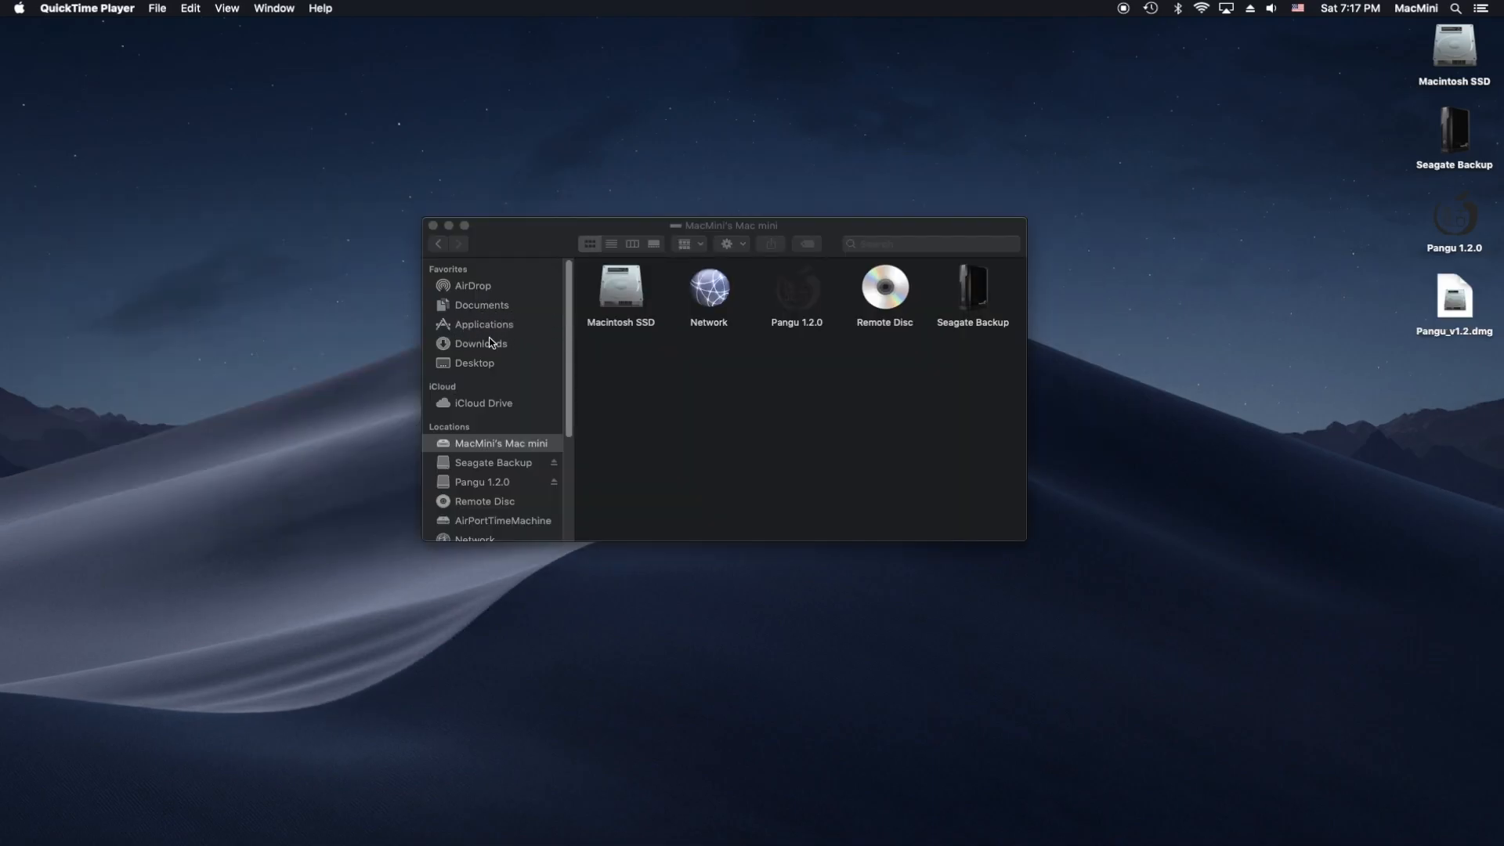
mouse_move(681, 397)
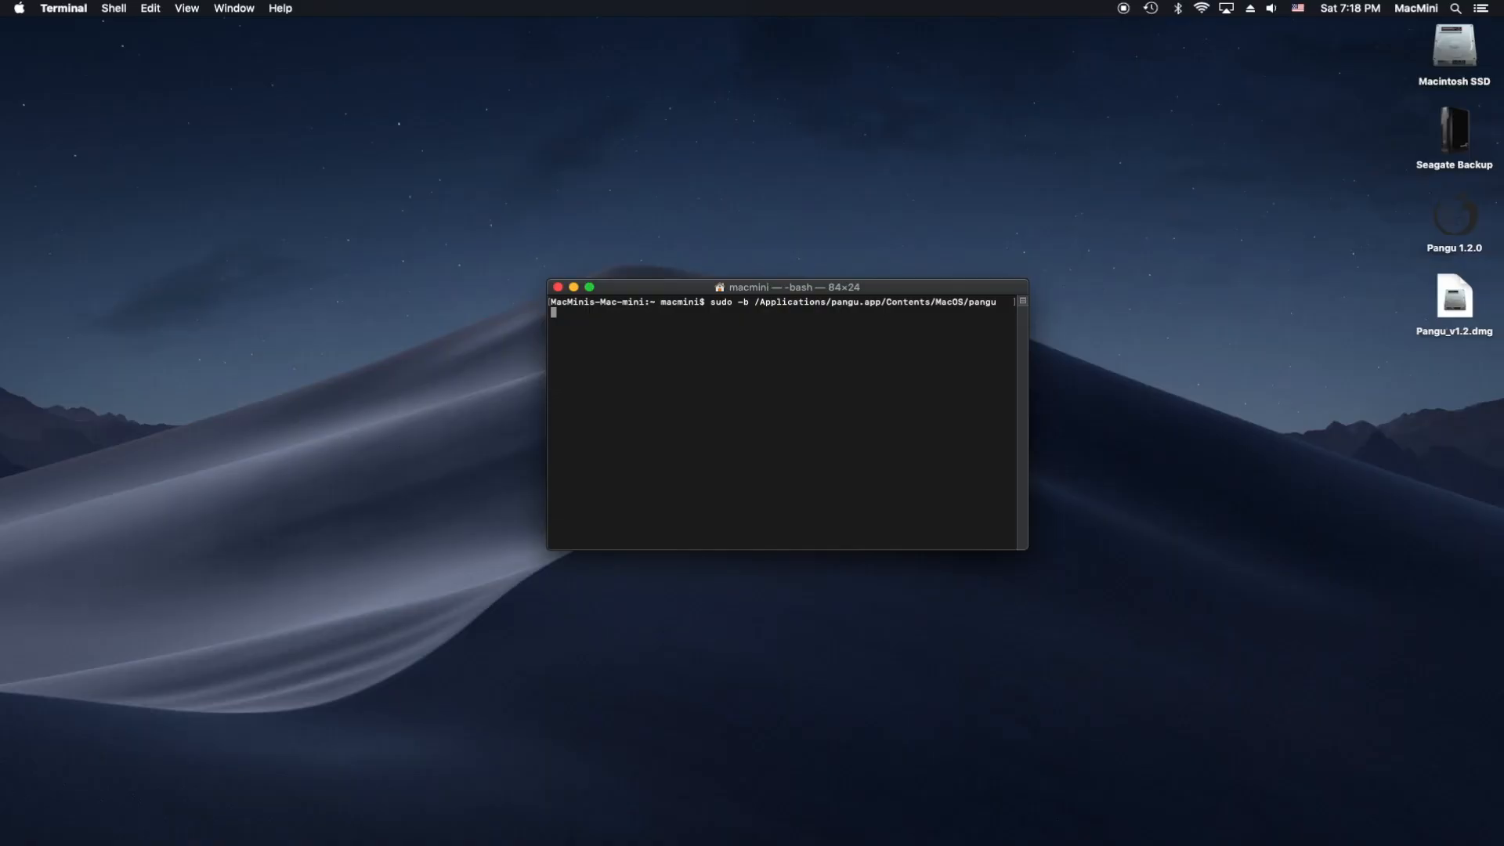
Run sudo -b /Applications/pangu.app/Contents/MacOS/pangu so it prompts for the password.
key("Return")
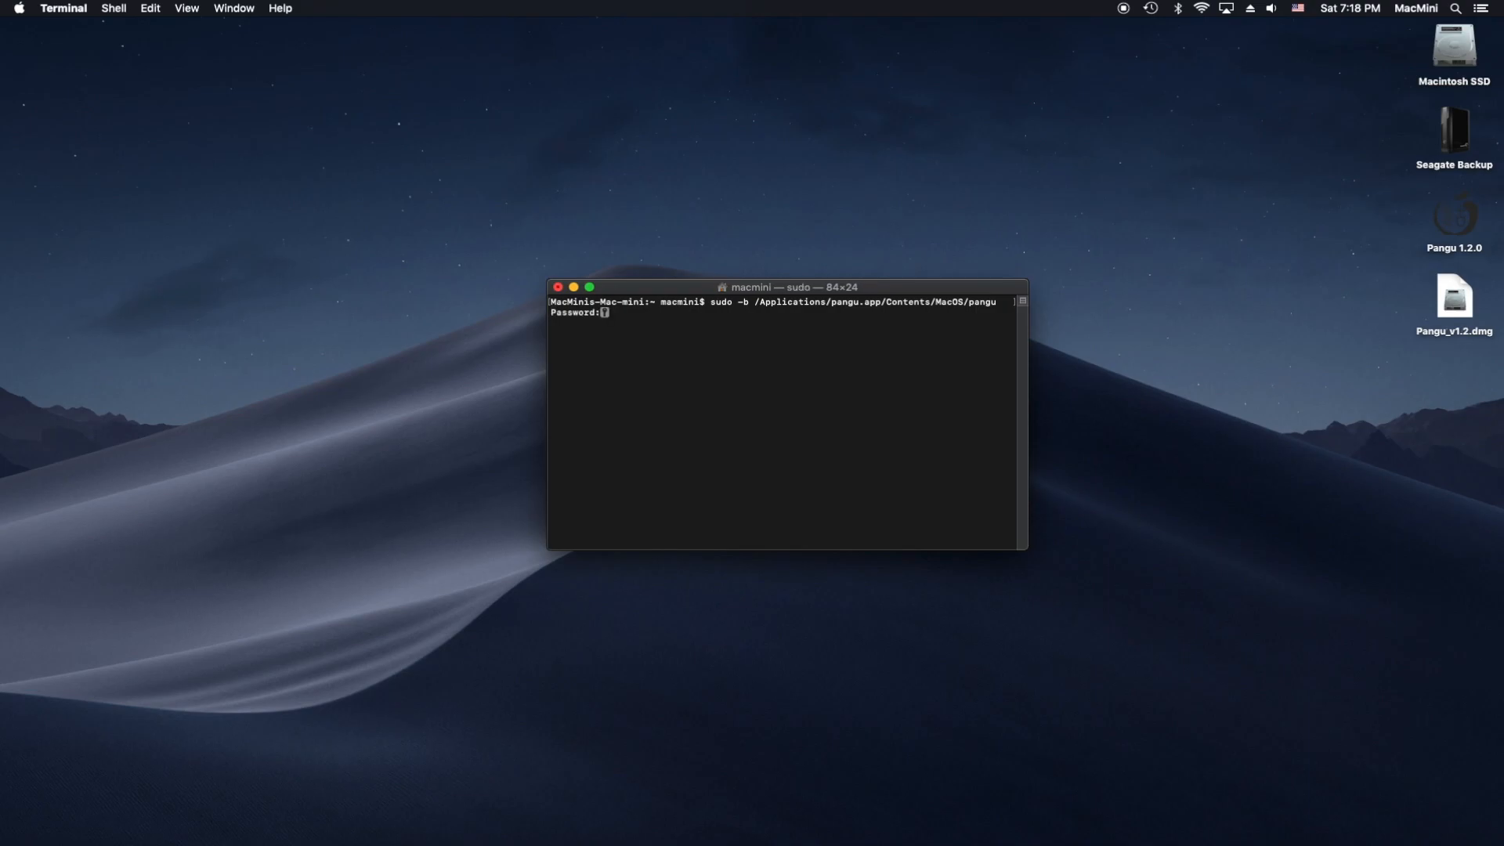